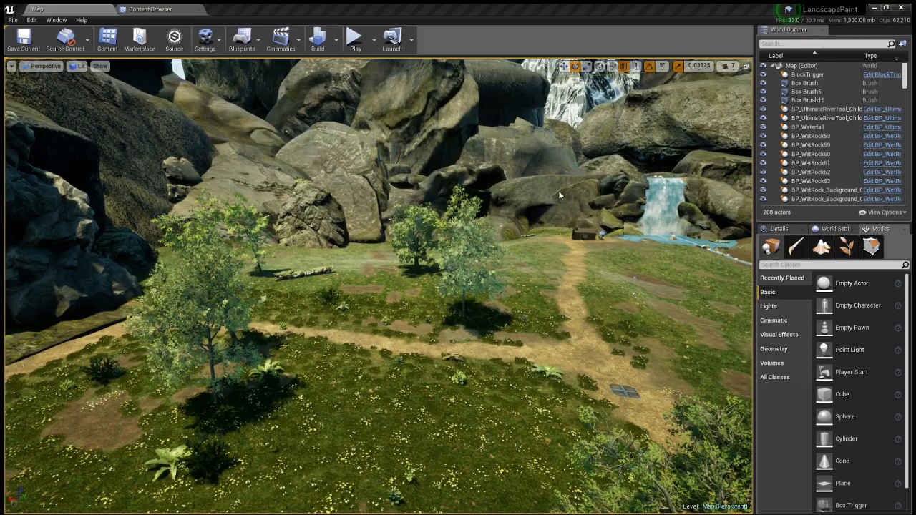
- Load the Race level from the File menu, replacing the forest waterfall map
{"action": "left_click", "coordinate": [38, 8]}
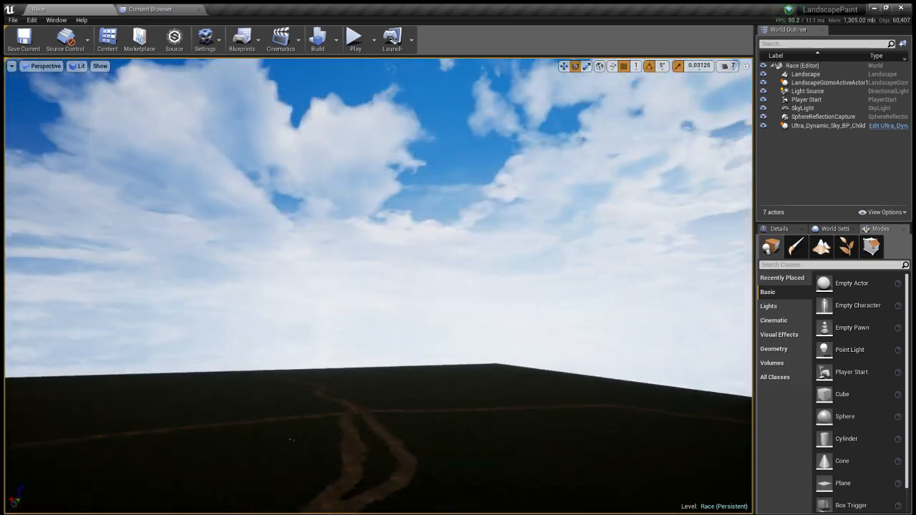
- Tilt the viewport down to survey the Race landscape's dirt-track network
{"action": "left_click_drag", "start_coordinate": [358, 286], "coordinate": [358, 144]}
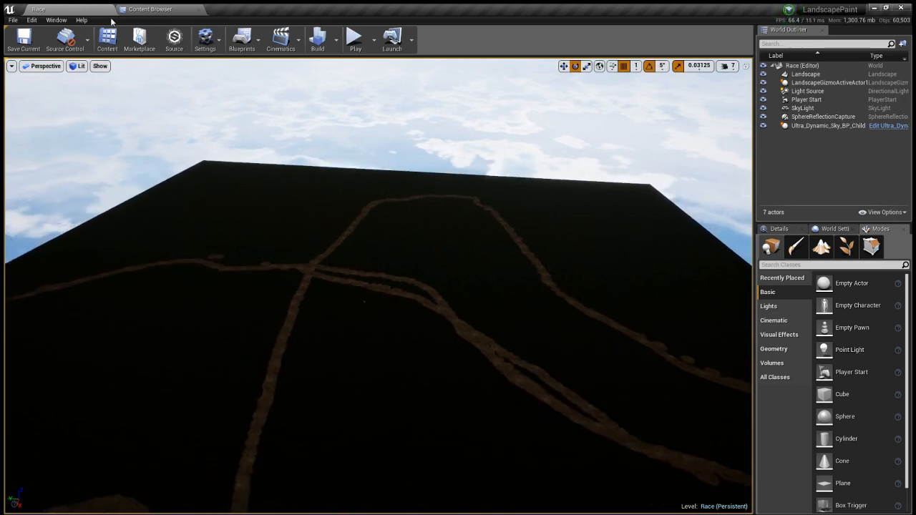
{"action": "mouse_move", "coordinate": [355, 186]}
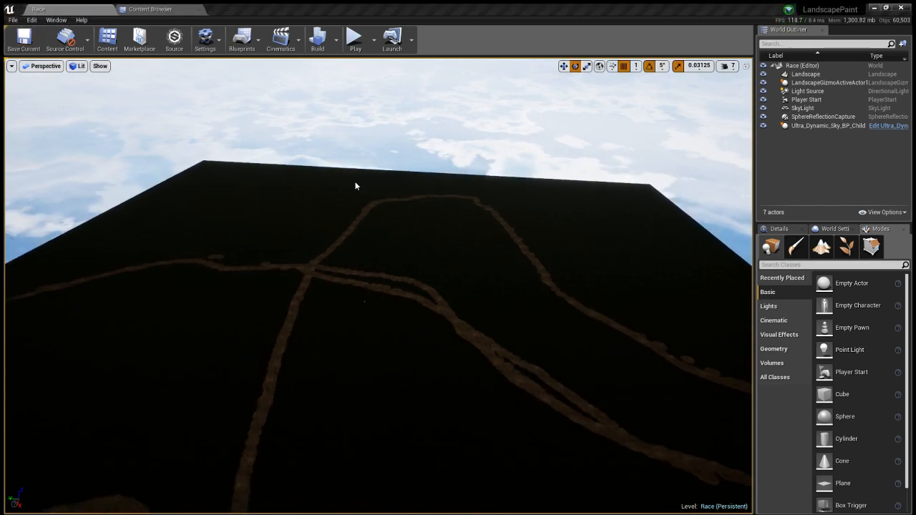
{"action": "mouse_move", "coordinate": [476, 317]}
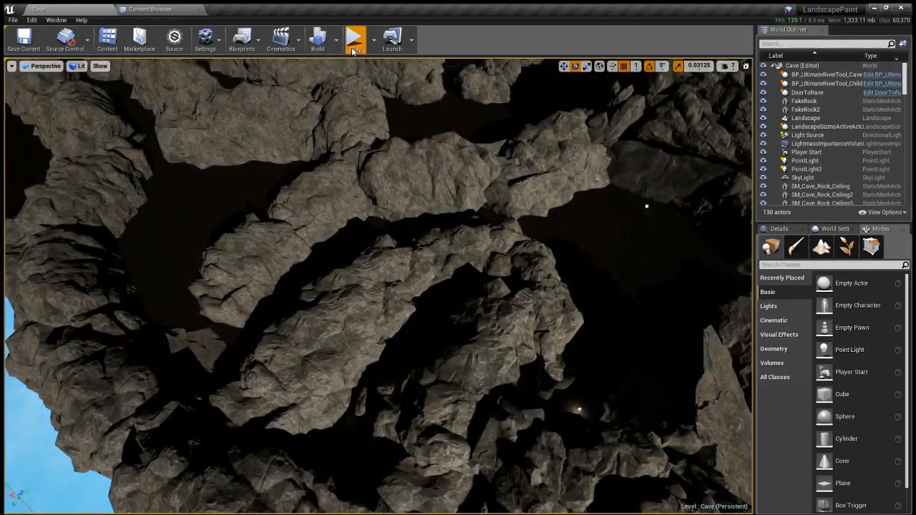
{"action": "left_click", "coordinate": [355, 38]}
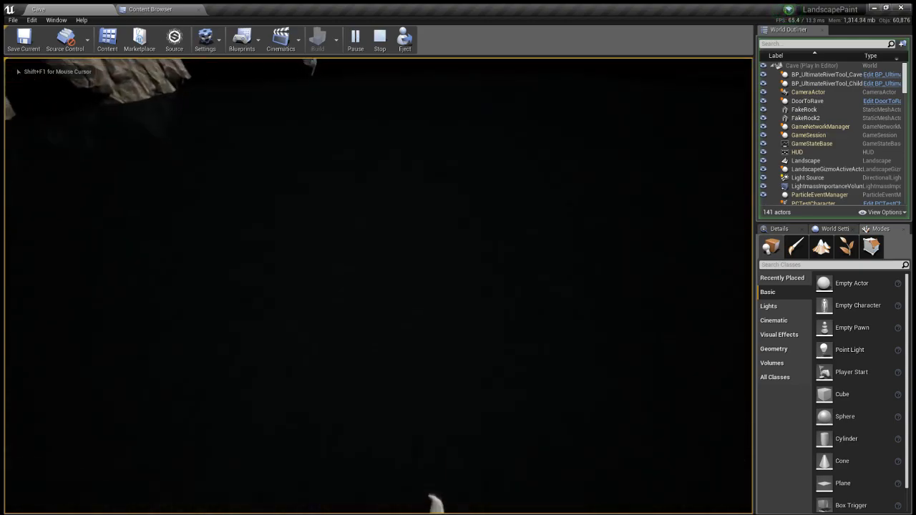
{"action": "left_click", "coordinate": [379, 39]}
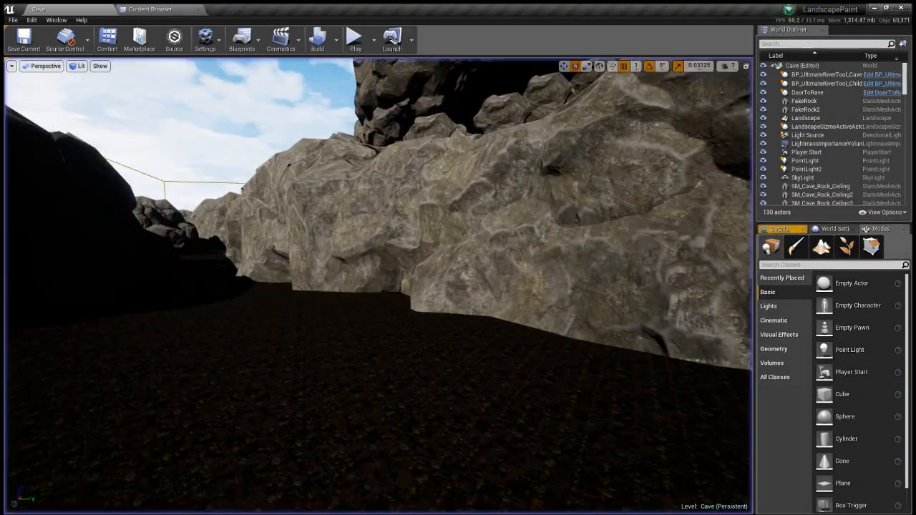
{"action": "left_click_drag", "start_coordinate": [357, 286], "coordinate": [358, 143]}
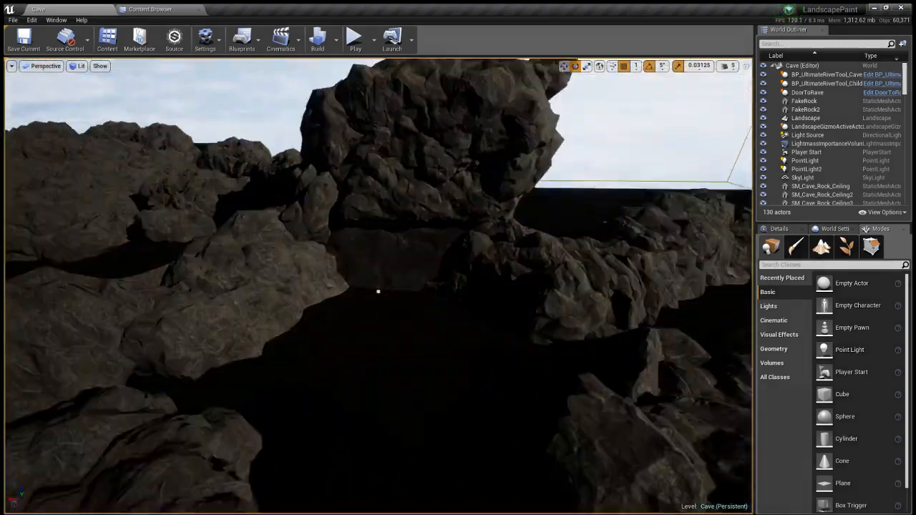
{"action": "left_click_drag", "start_coordinate": [377, 286], "coordinate": [376, 251]}
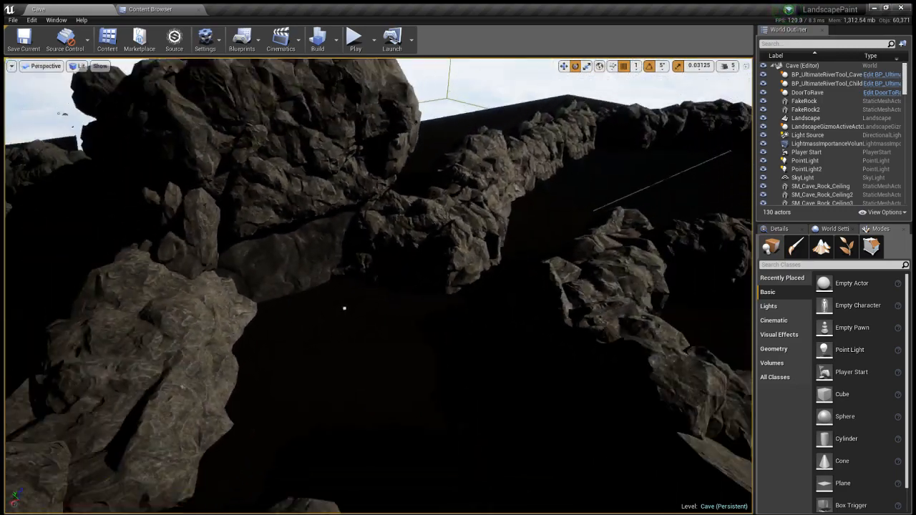
{"action": "left_click_drag", "start_coordinate": [358, 287], "coordinate": [368, 171]}
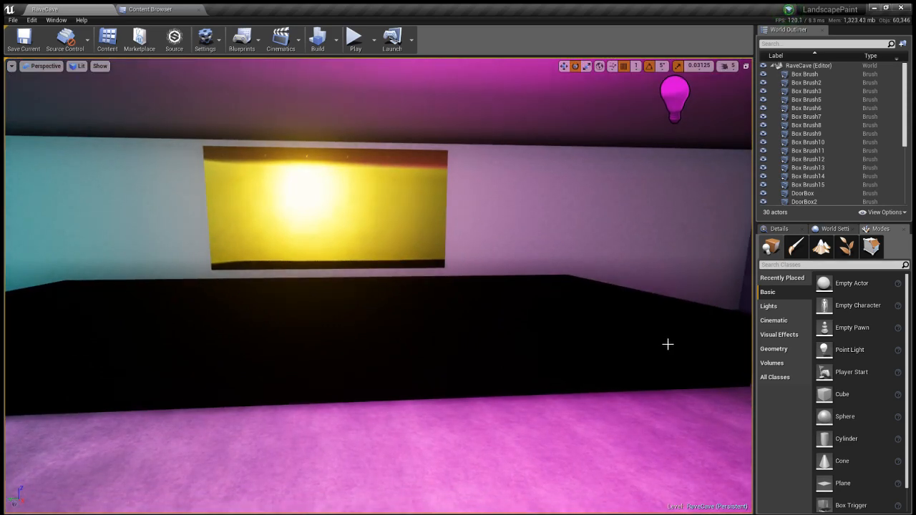
{"action": "mouse_move", "coordinate": [666, 355]}
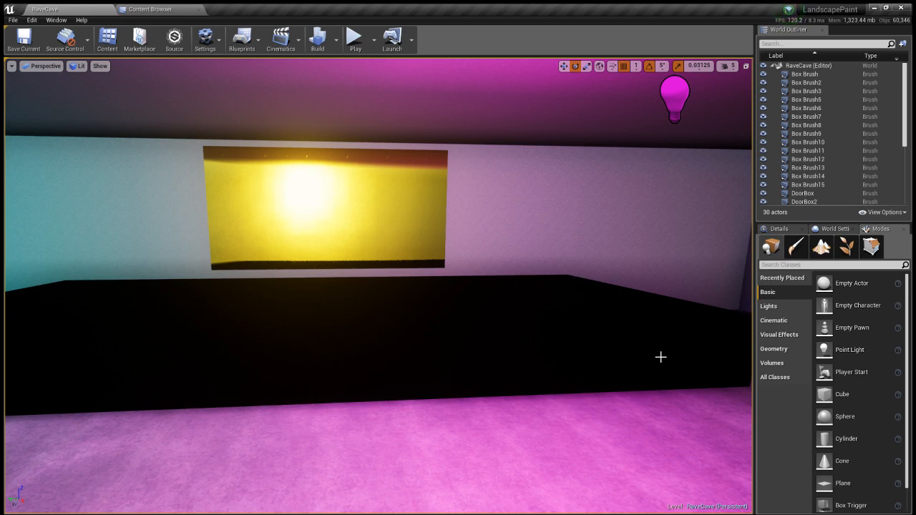
{"action": "mouse_move", "coordinate": [671, 367]}
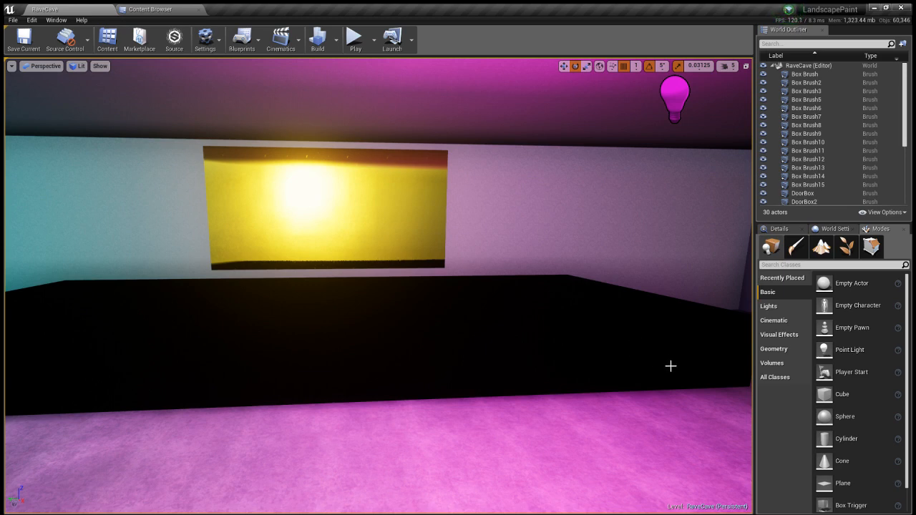
{"action": "mouse_move", "coordinate": [664, 378]}
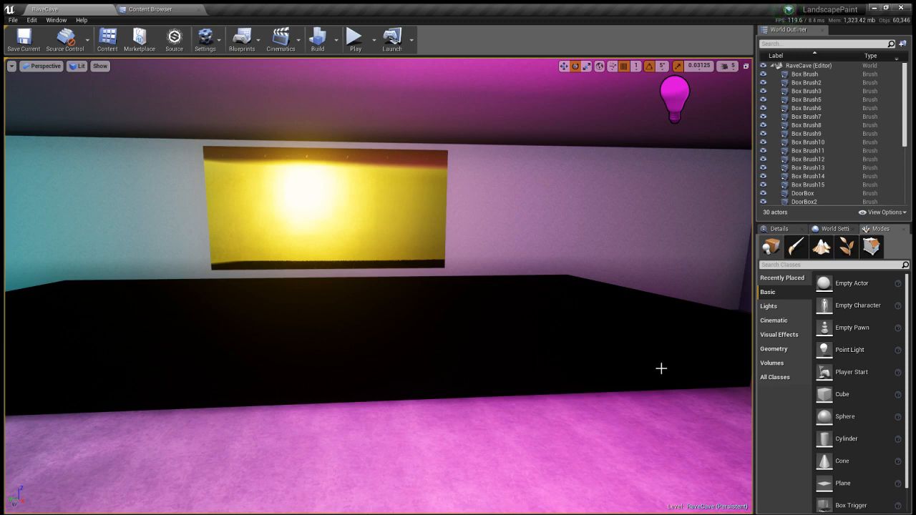
{"action": "mouse_move", "coordinate": [681, 339]}
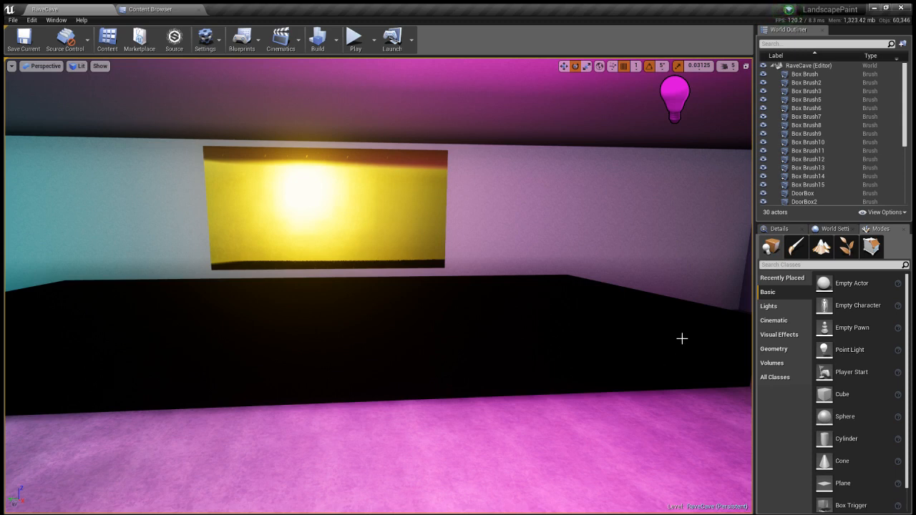
{"action": "mouse_move", "coordinate": [680, 353]}
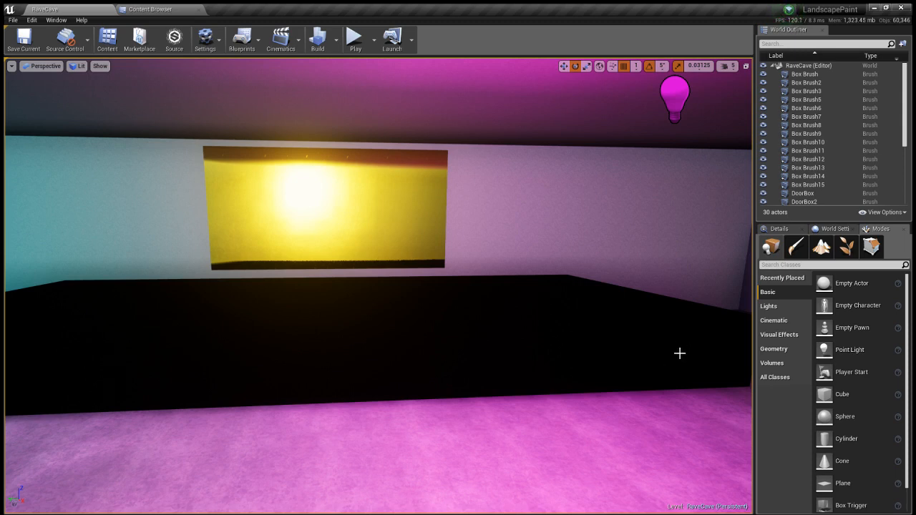
{"action": "mouse_move", "coordinate": [669, 366]}
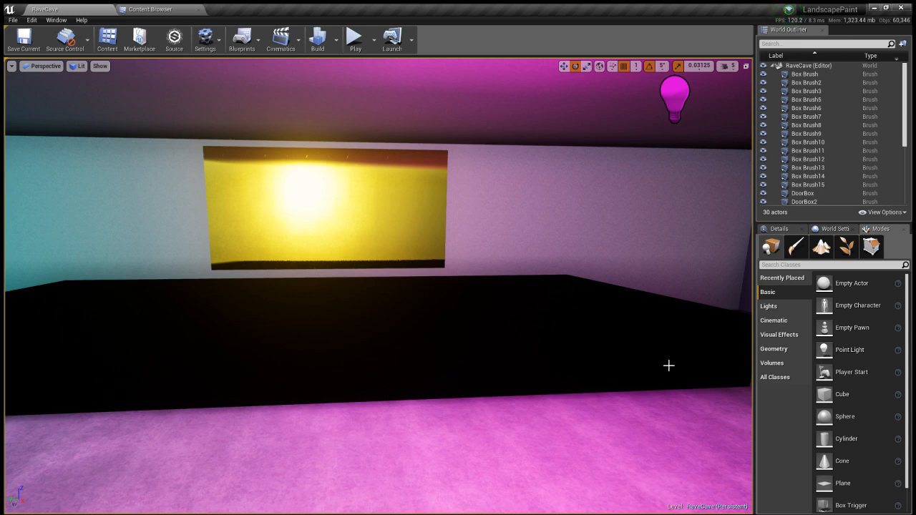
{"action": "mouse_move", "coordinate": [646, 394]}
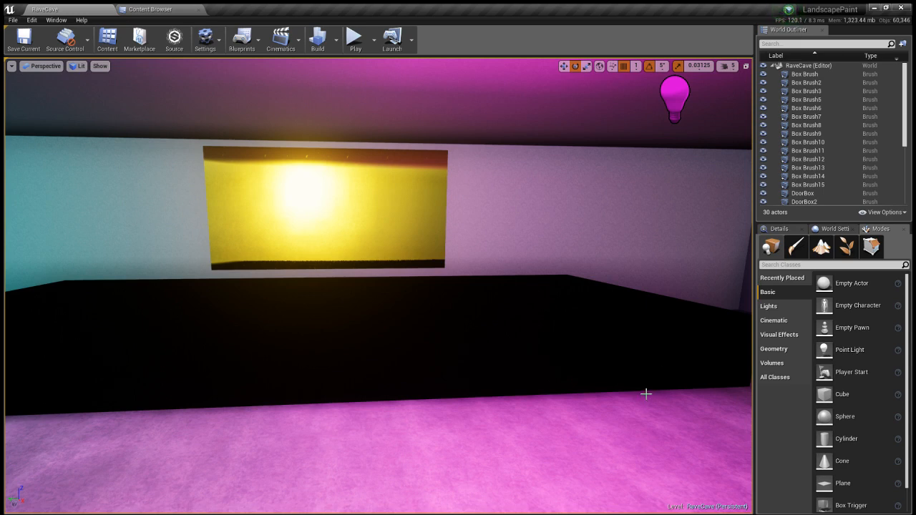